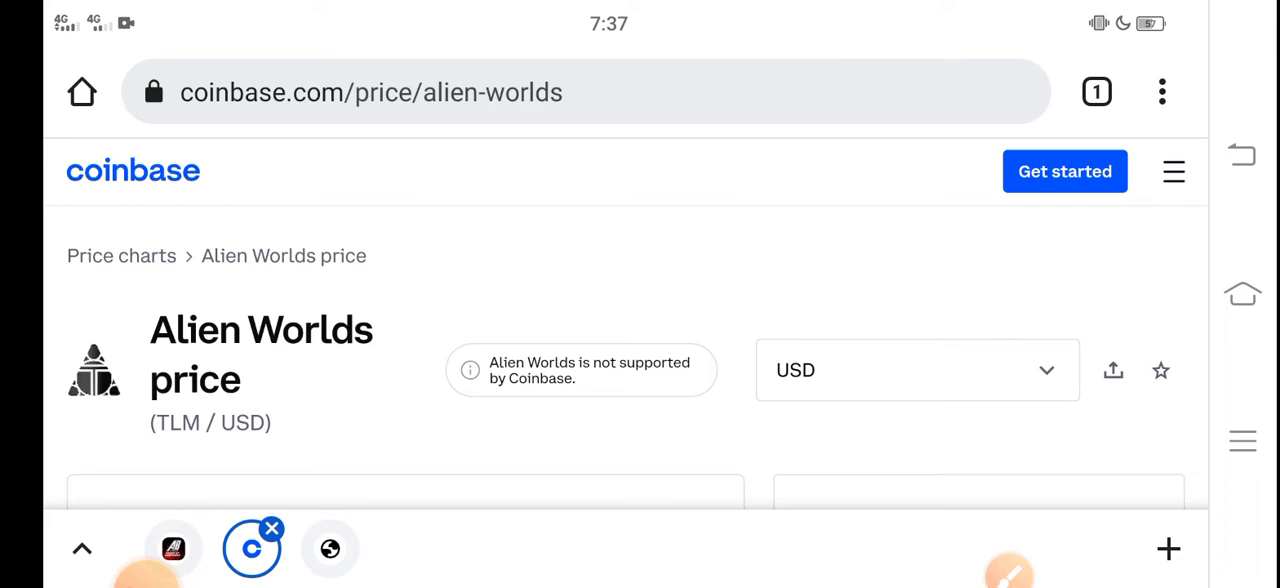
Switch the Alien Worlds (TLM) price chart to the 1M timeframe.
scroll(down, 3)
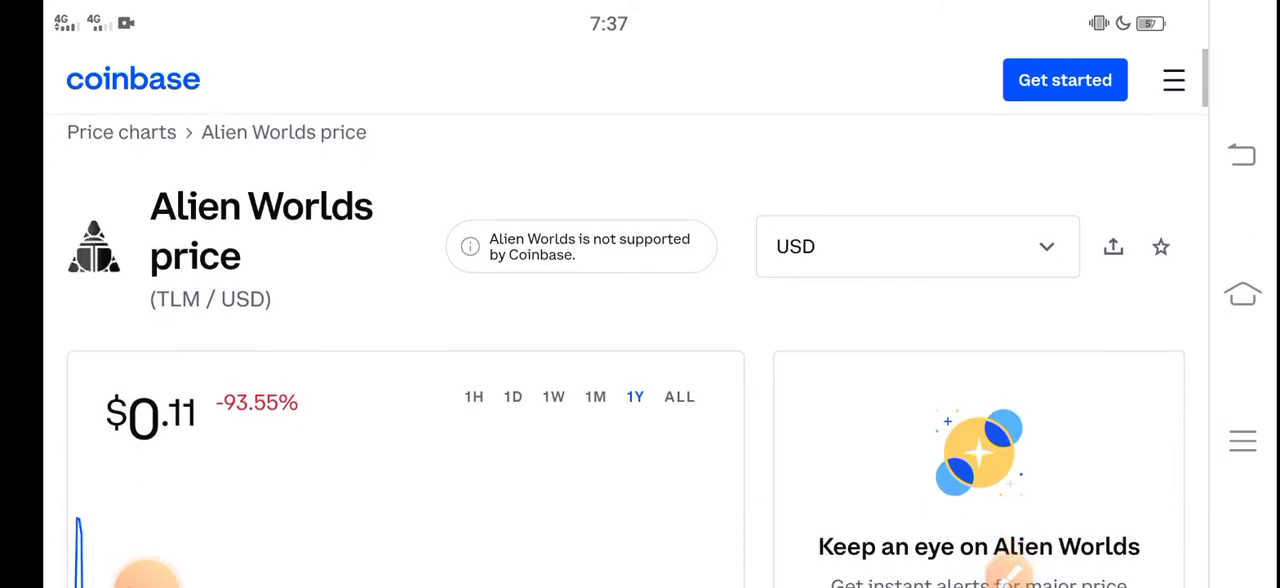
scroll(down, 3)
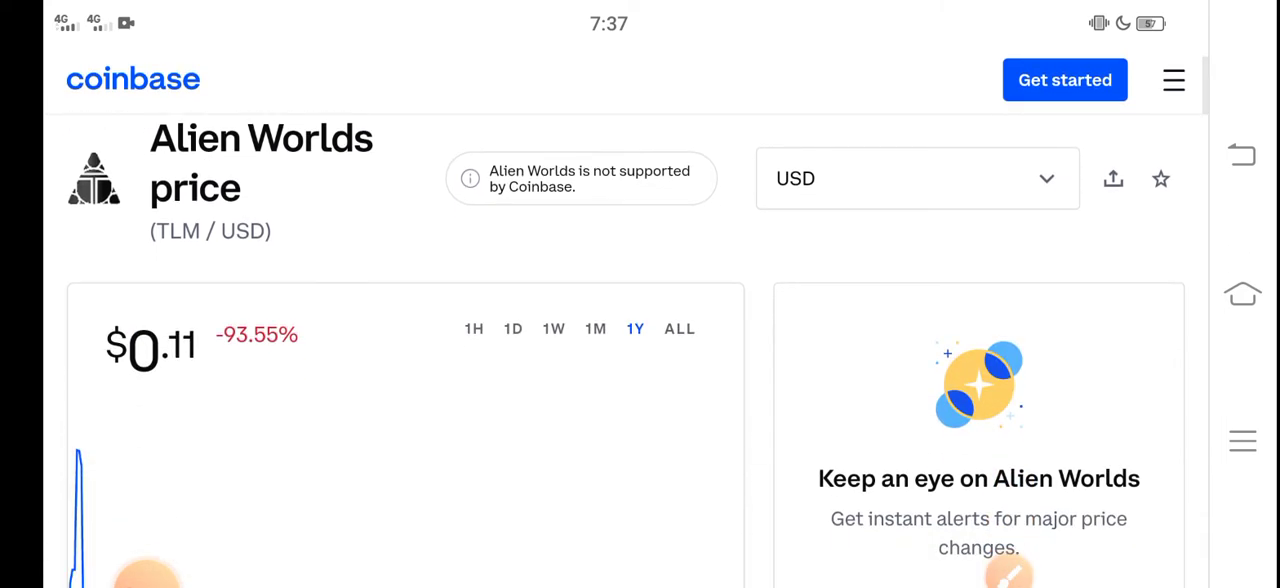
scroll(down, 3)
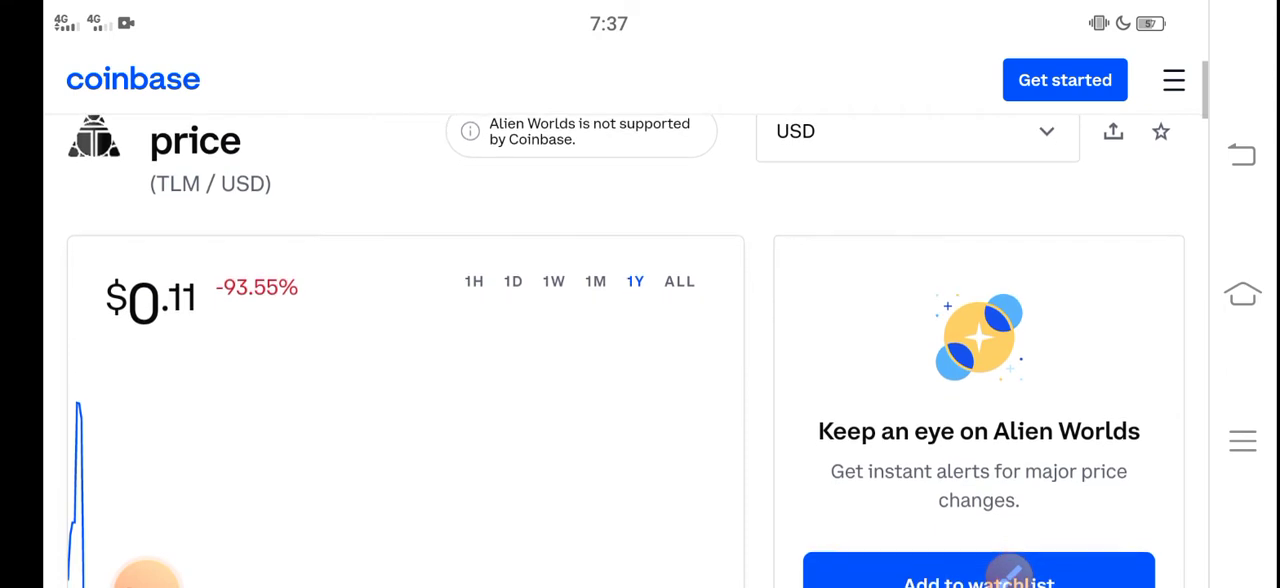
click(595, 280)
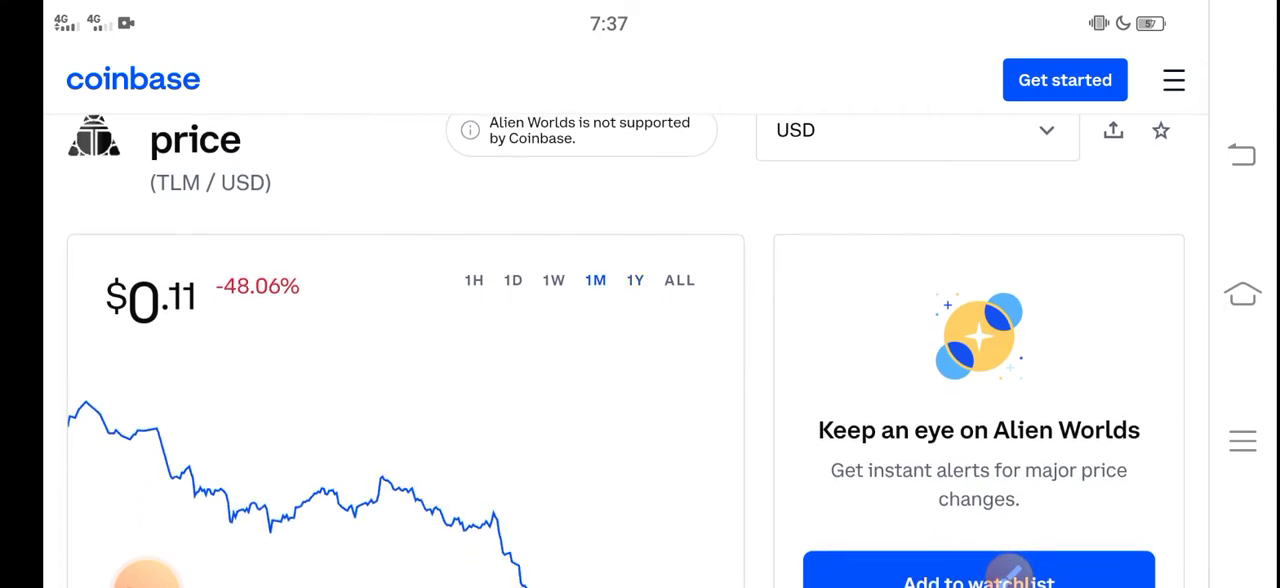
scroll(down, 3)
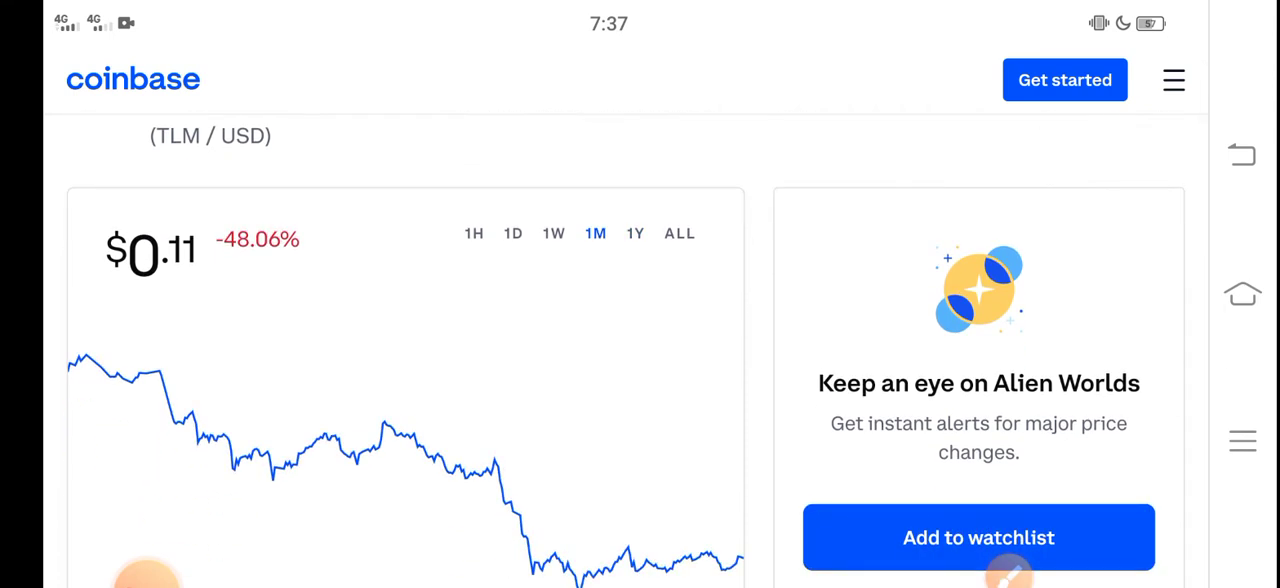
scroll(down, 3)
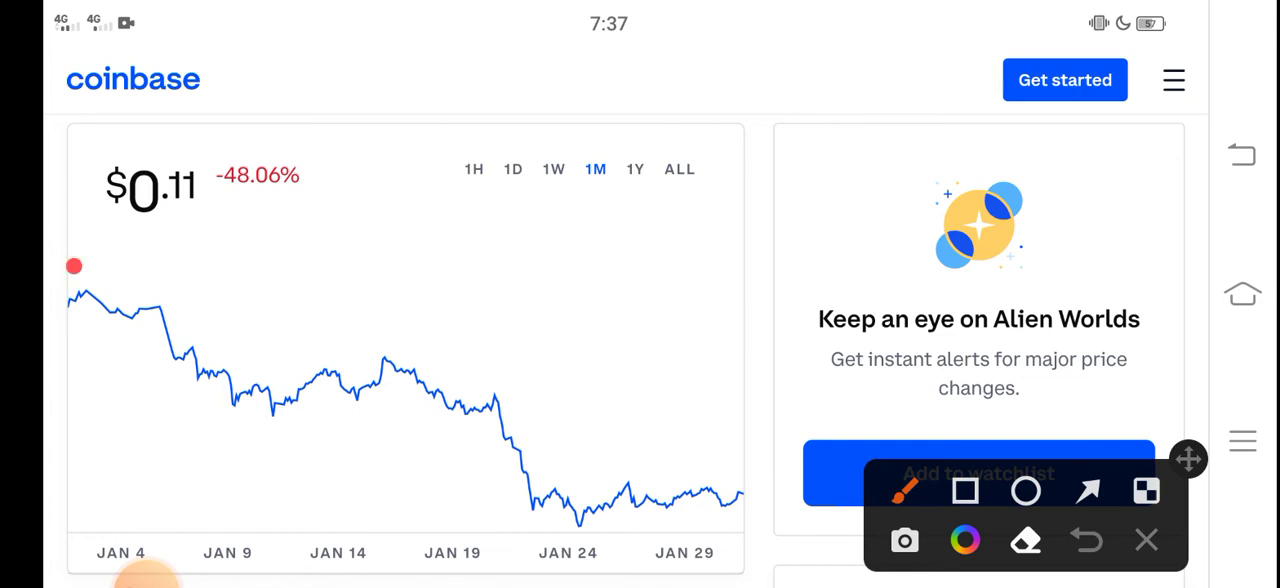
Drag a red line from the early-January high down to around Jan 29.
drag(75, 270, 690, 480)
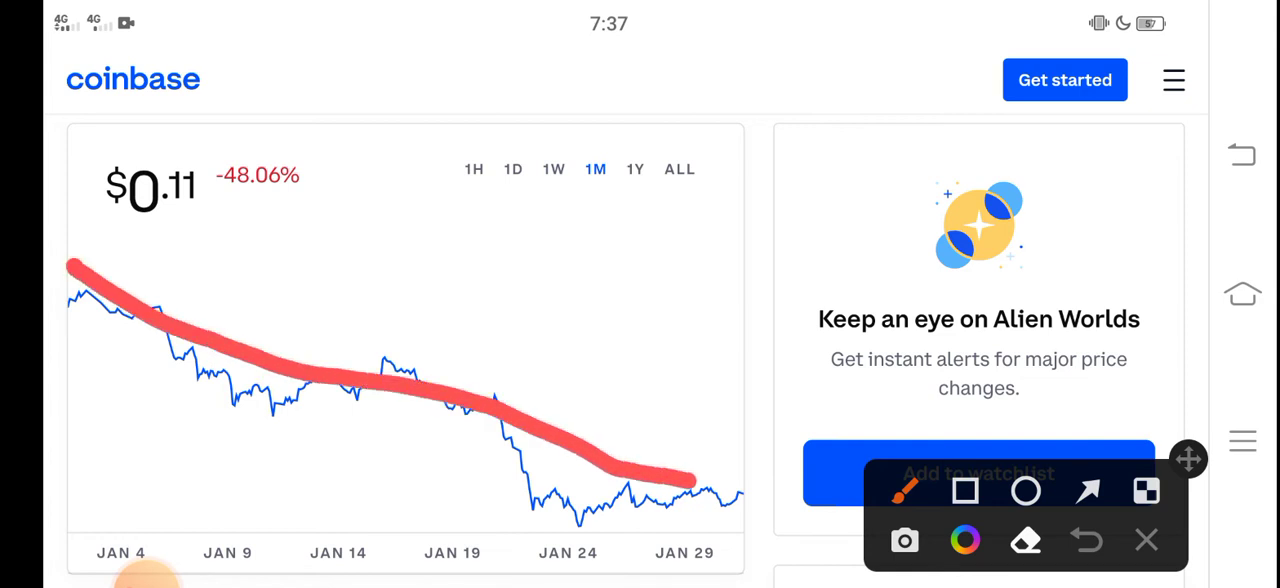